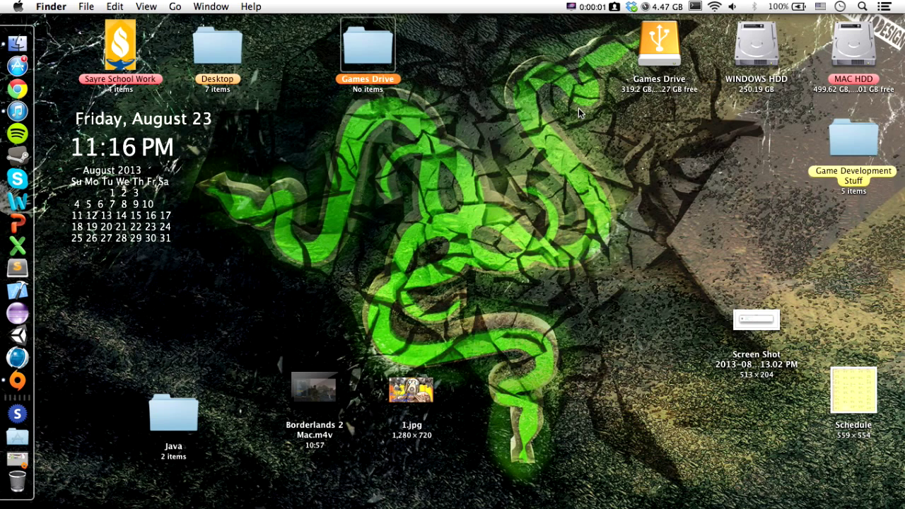
mouse_move(314, 356)
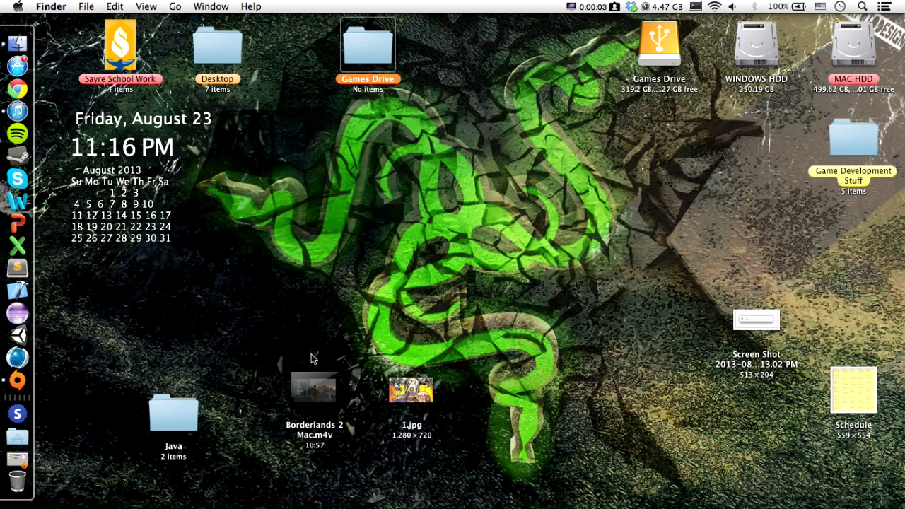
mouse_move(242, 322)
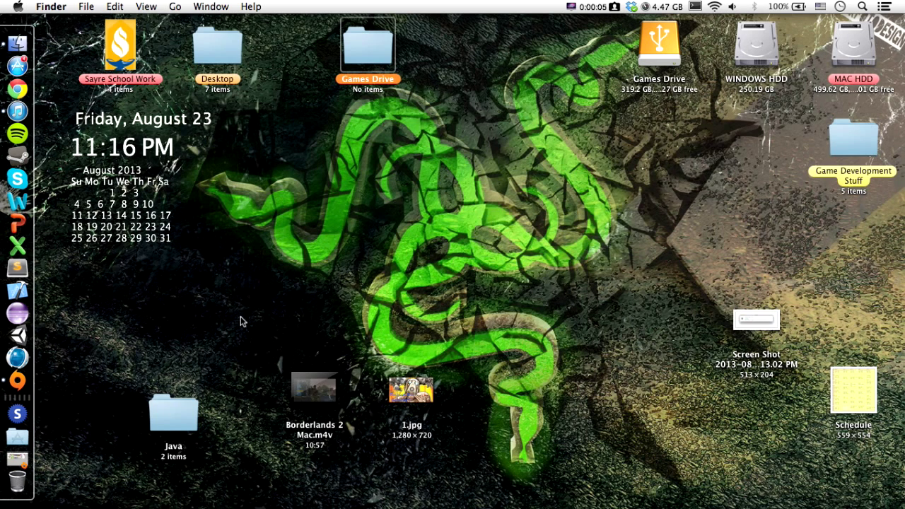
mouse_move(294, 183)
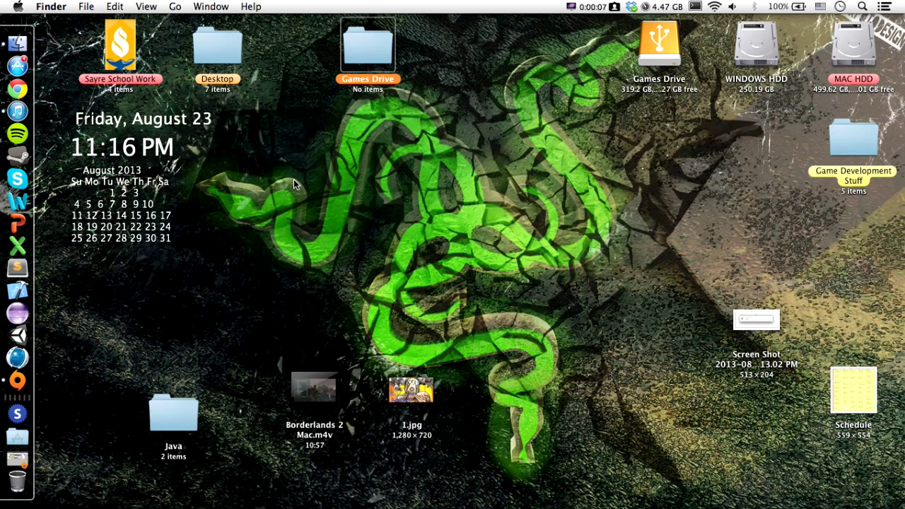
mouse_move(341, 145)
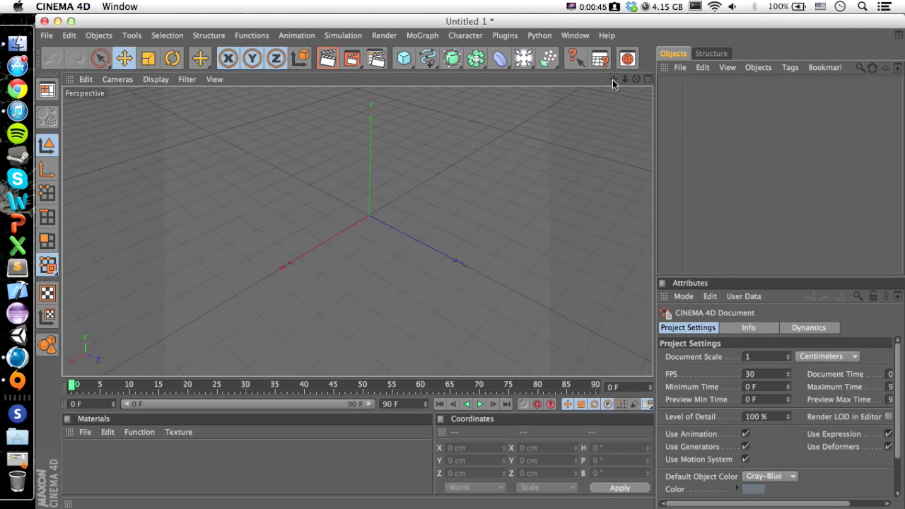
mouse_move(50, 40)
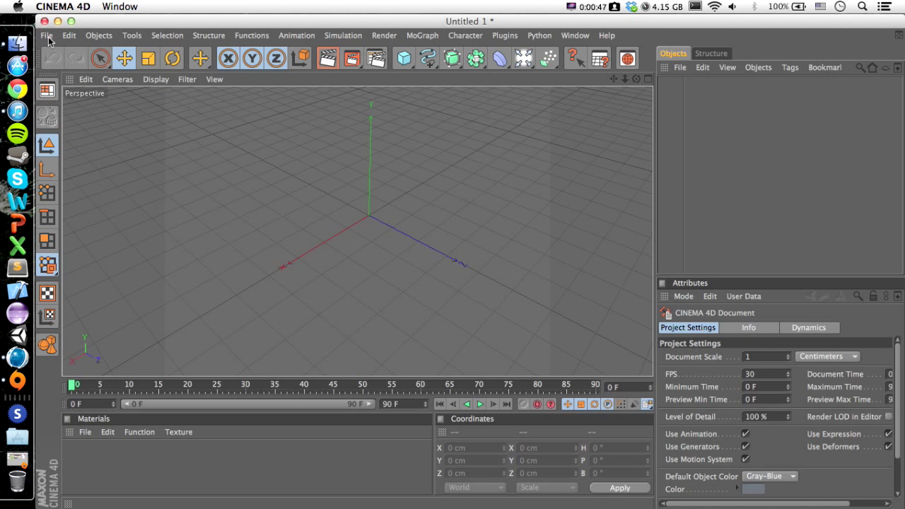
Dismiss the online updater and add a Cube from the primitives palette.
click(48, 36)
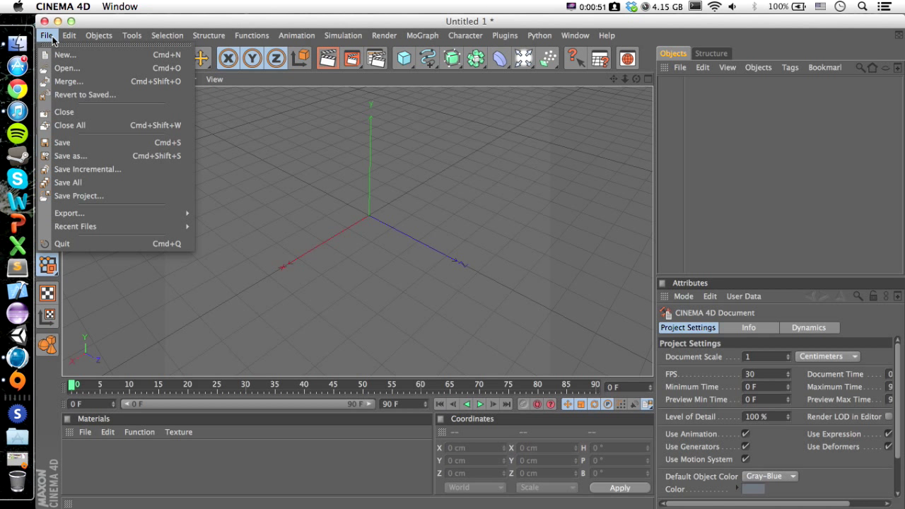
mouse_move(88, 170)
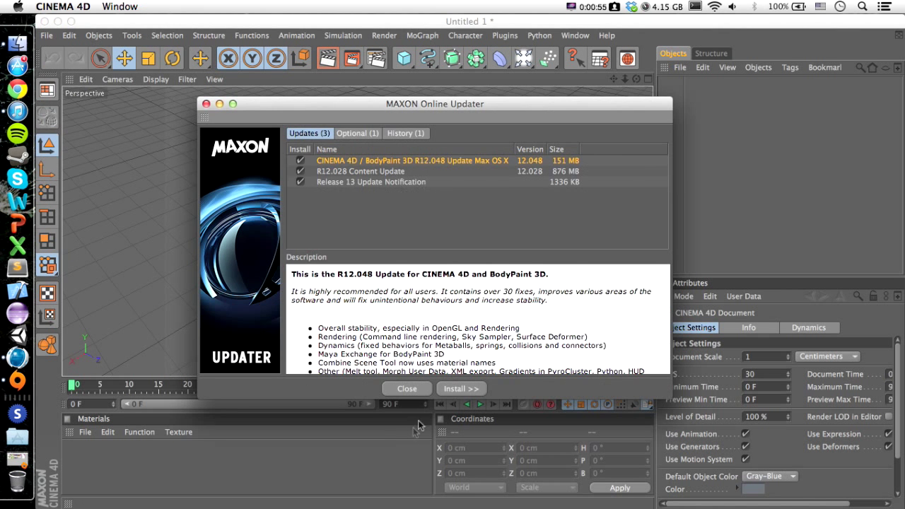
click(407, 387)
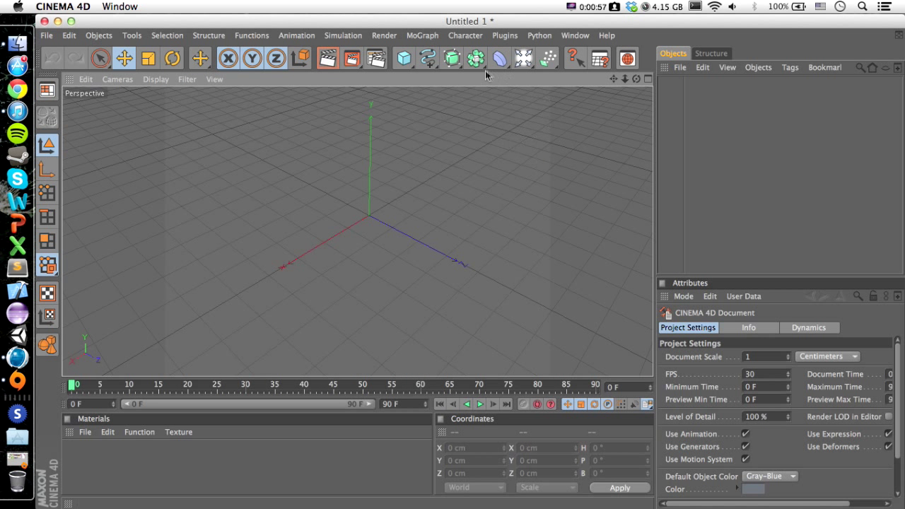
click(403, 58)
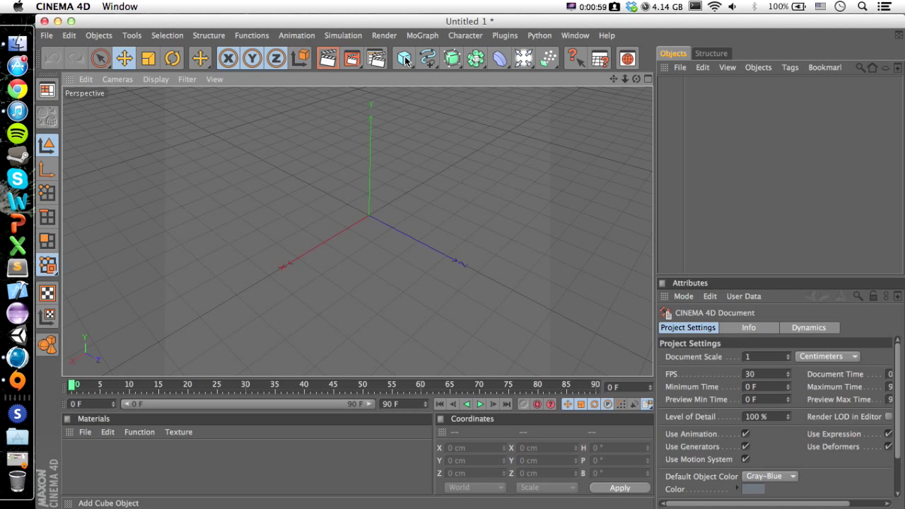
click(403, 58)
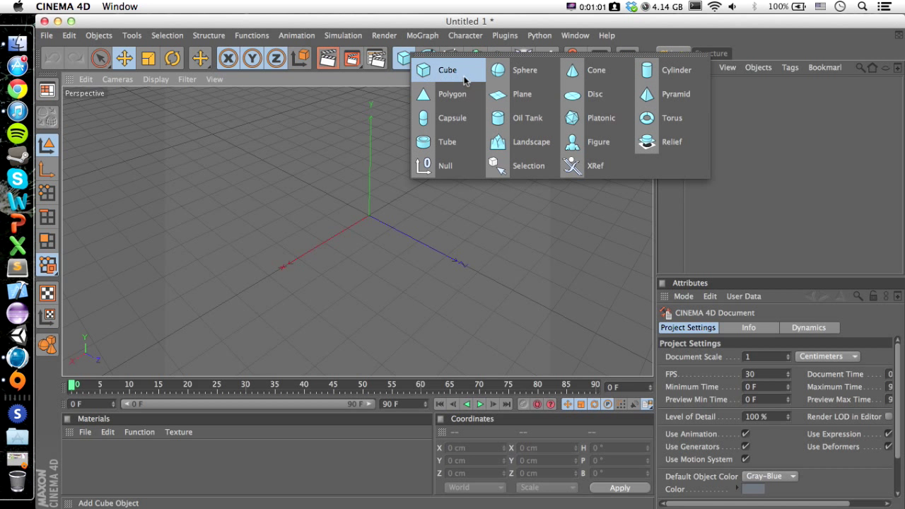
click(447, 69)
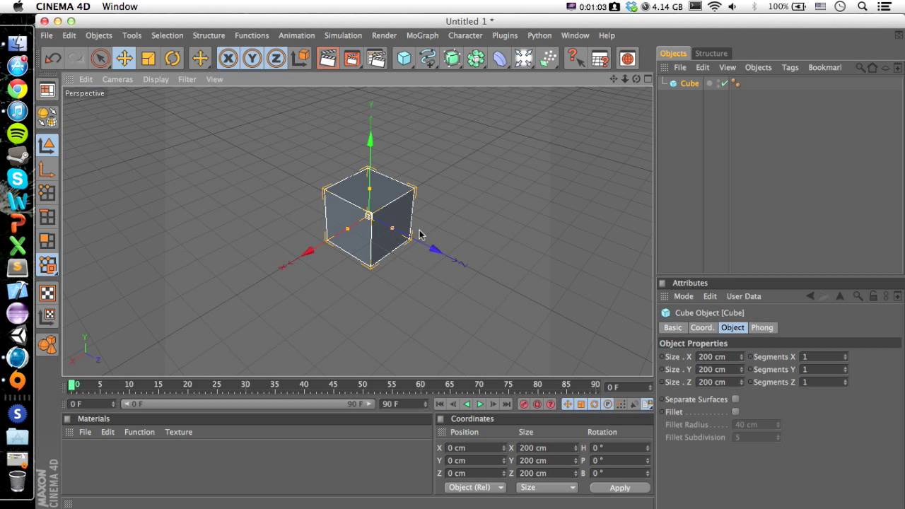
Enlarge the cube to about 357 cm, raise it onto the grid, and add a Capsule on its top.
click(147, 58)
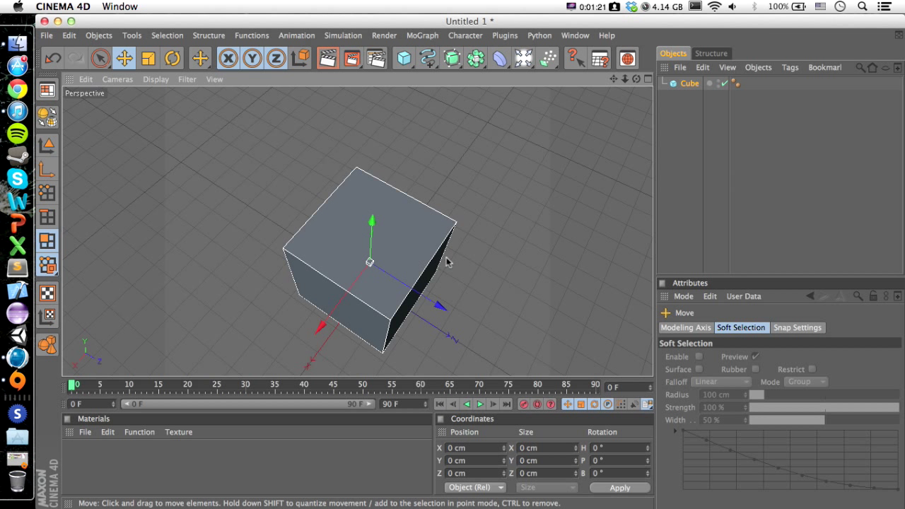
mouse_move(207, 77)
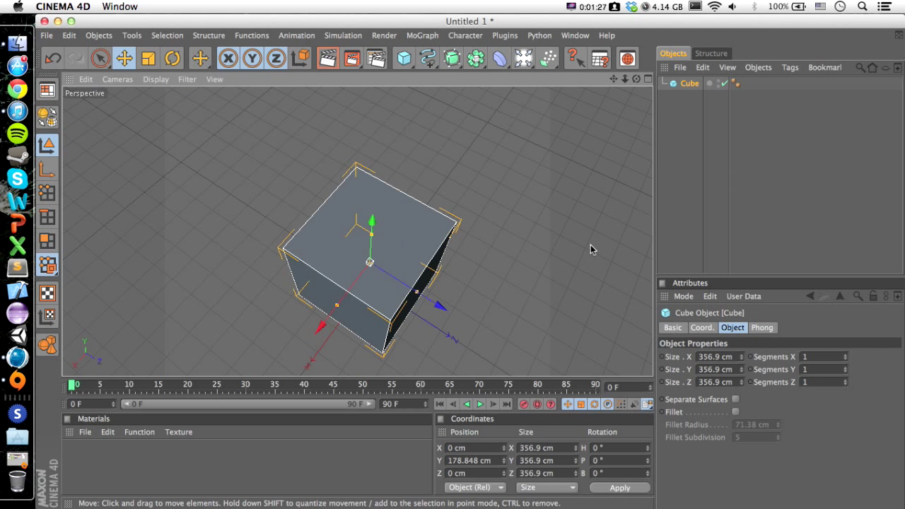
right_click(591, 249)
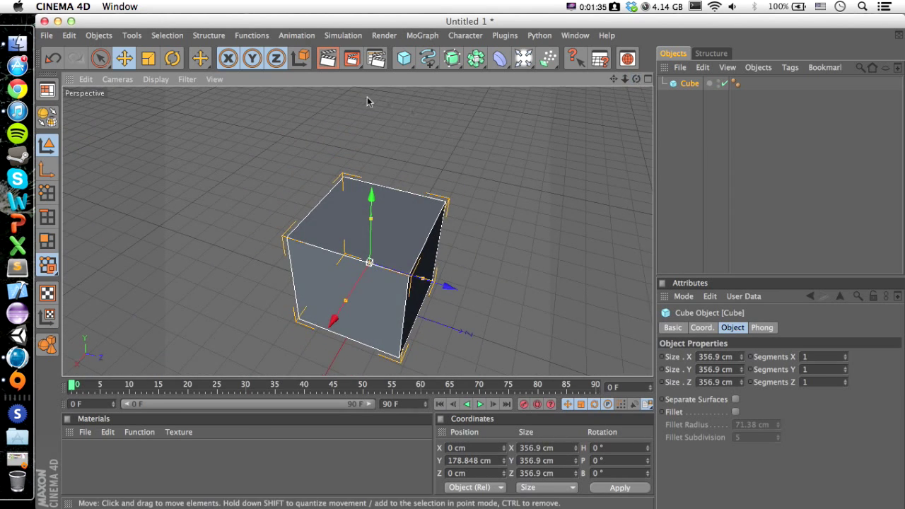
click(403, 58)
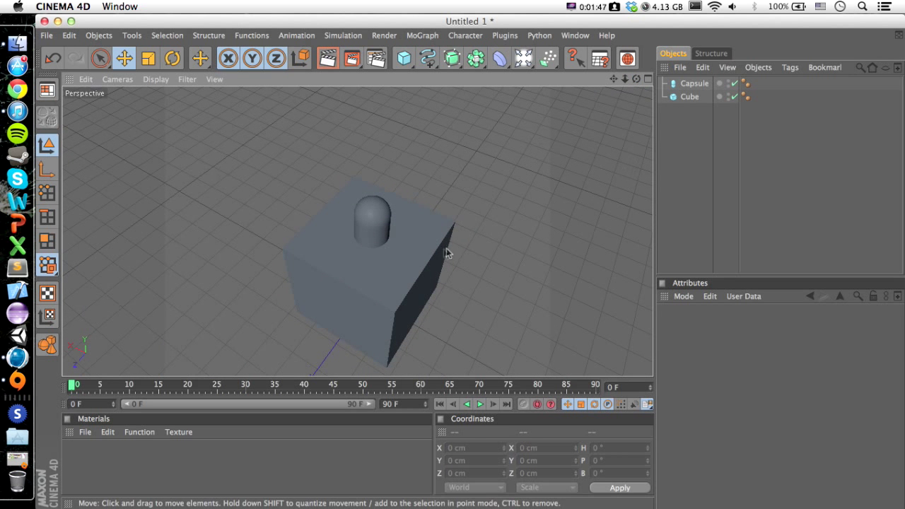
Create materials Mat (black) and Mat.1 (red) and apply them to the Cube and Capsule.
click(85, 433)
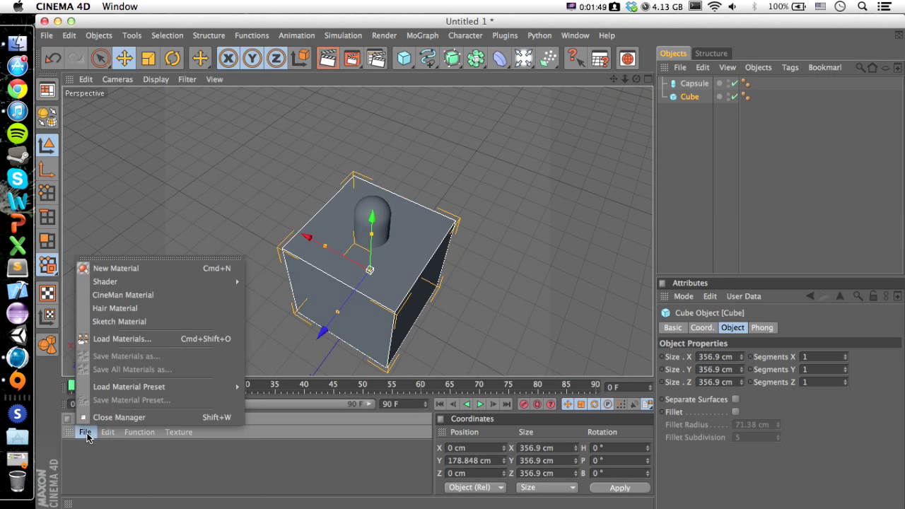
click(116, 268)
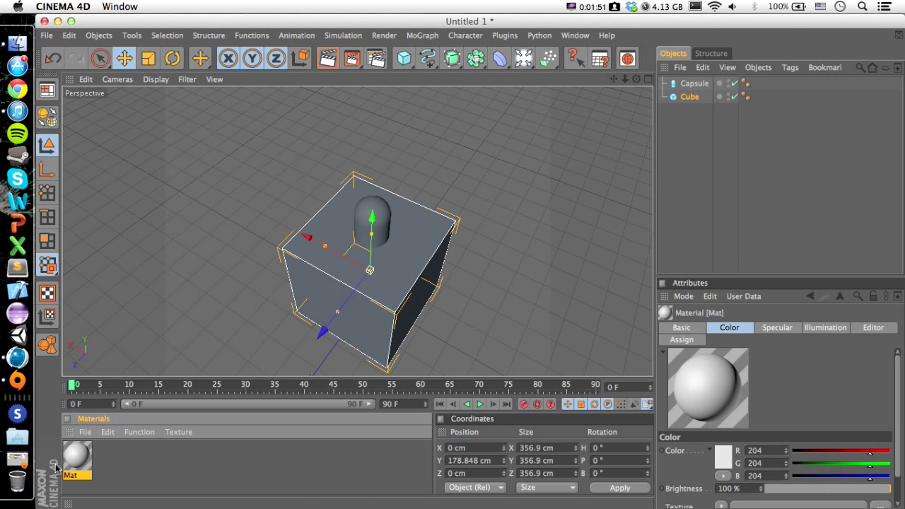
double_click(76, 458)
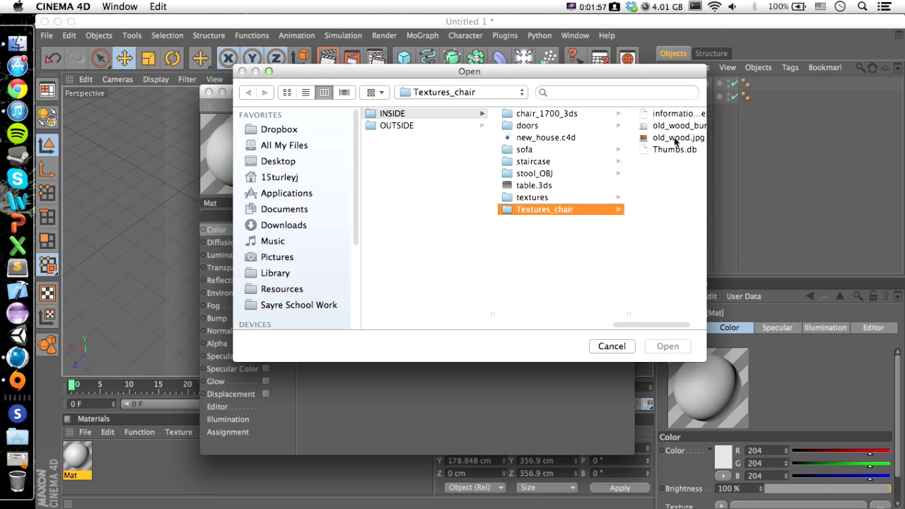
click(610, 345)
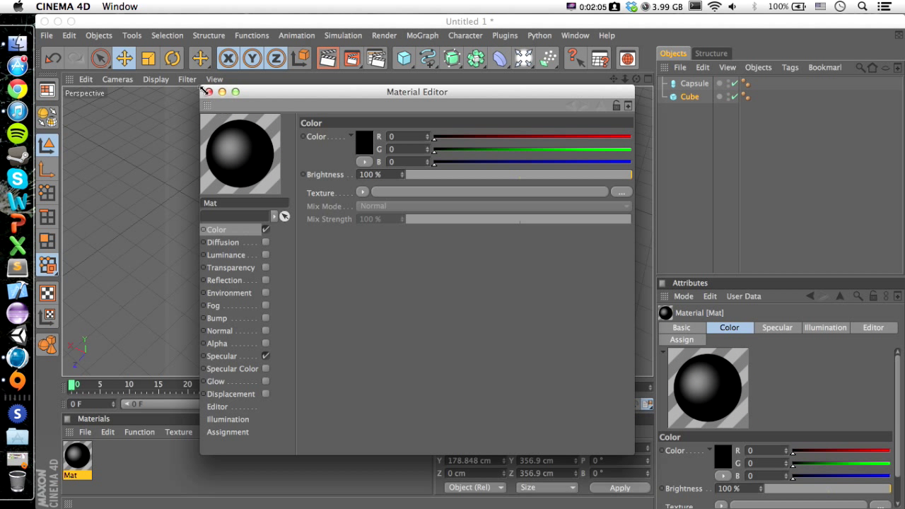
click(206, 92)
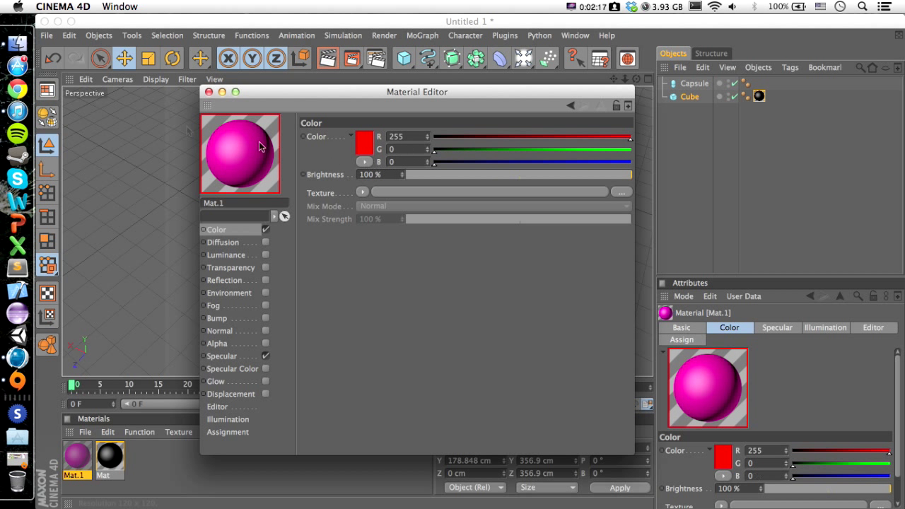
click(209, 92)
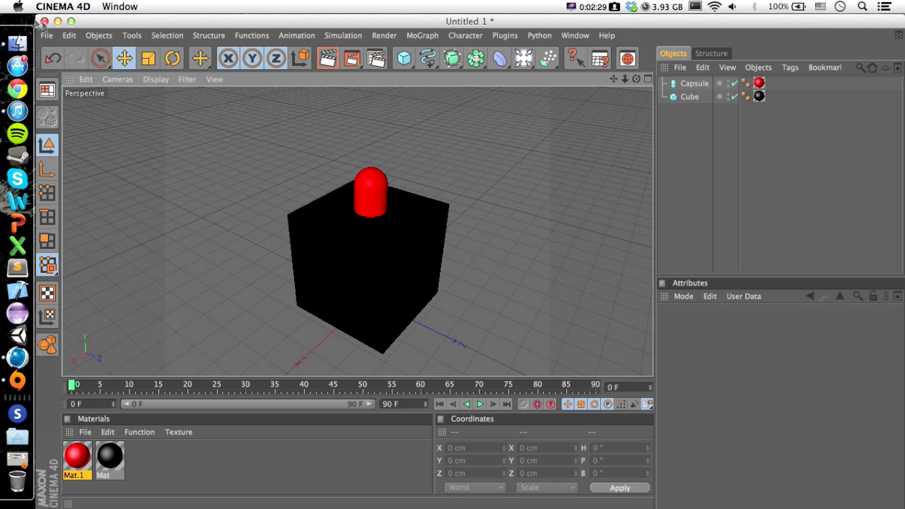
Save the scene to the Desktop as tutorial_model.c4d.
click(45, 34)
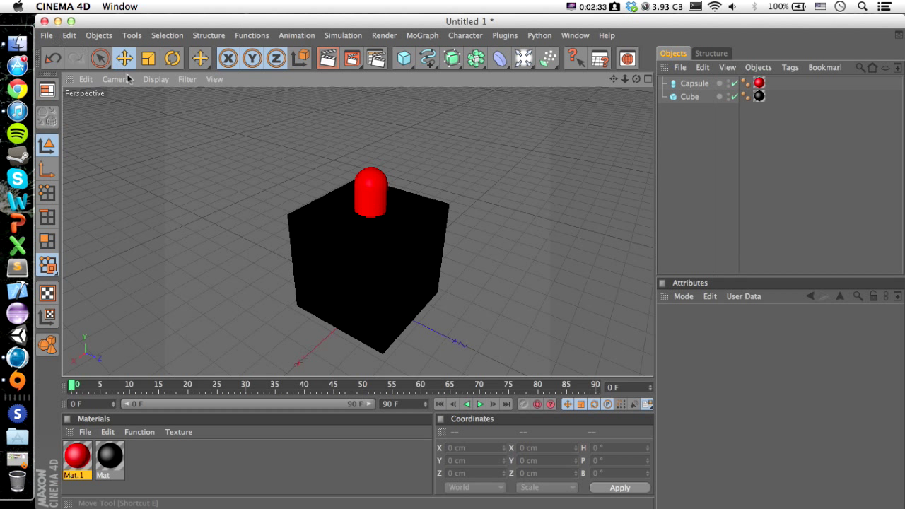
click(46, 36)
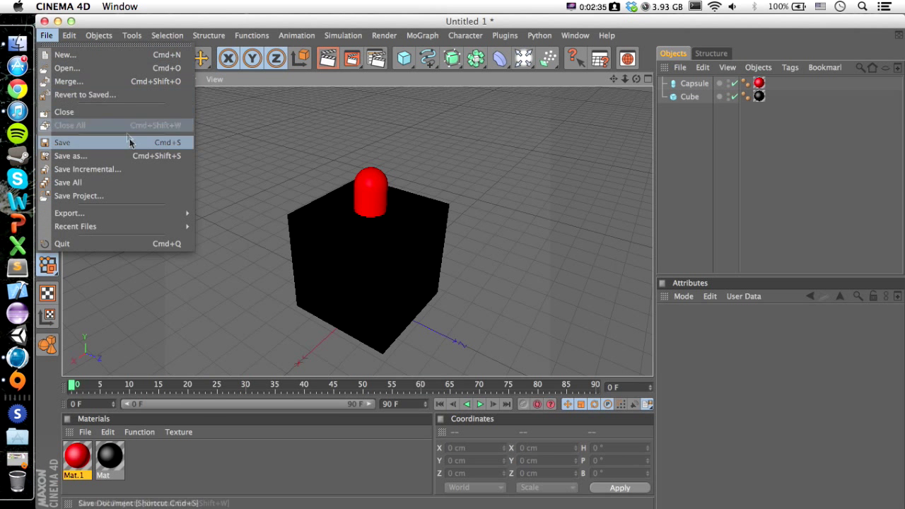
click(62, 142)
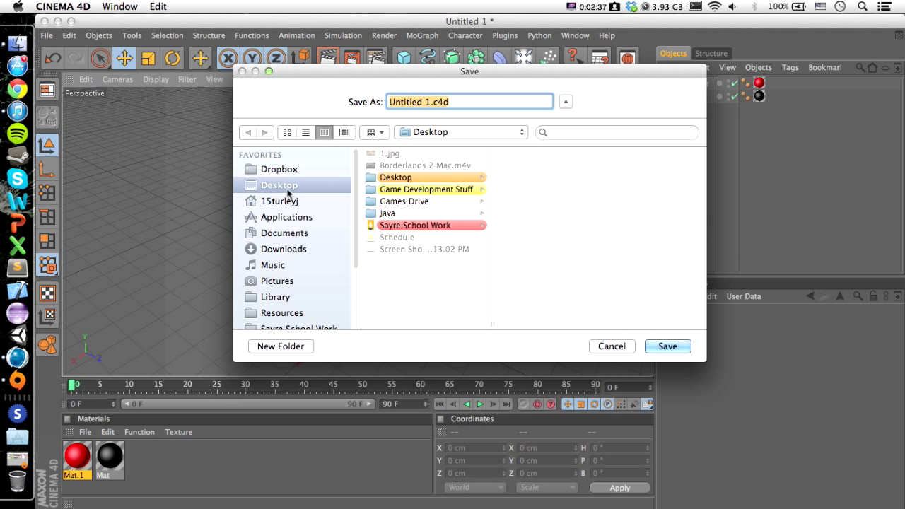
text(Tutorial)
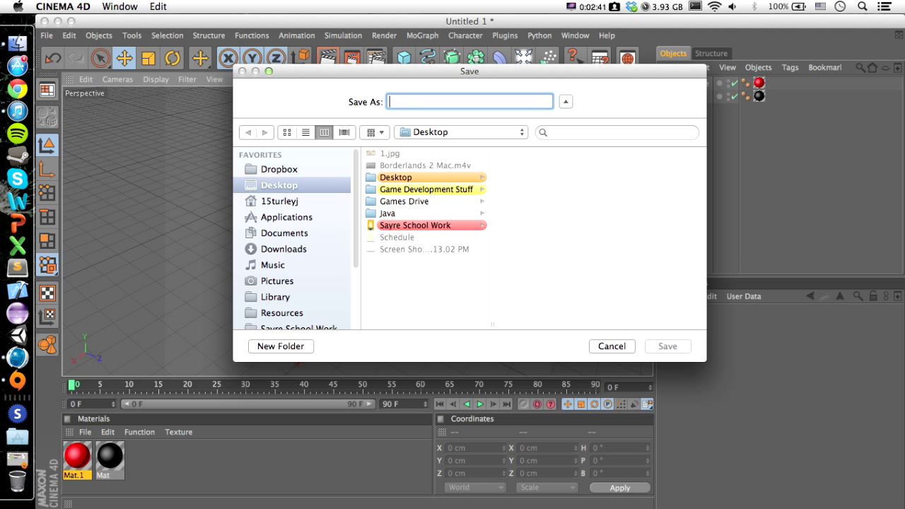
text(tutorial_model)
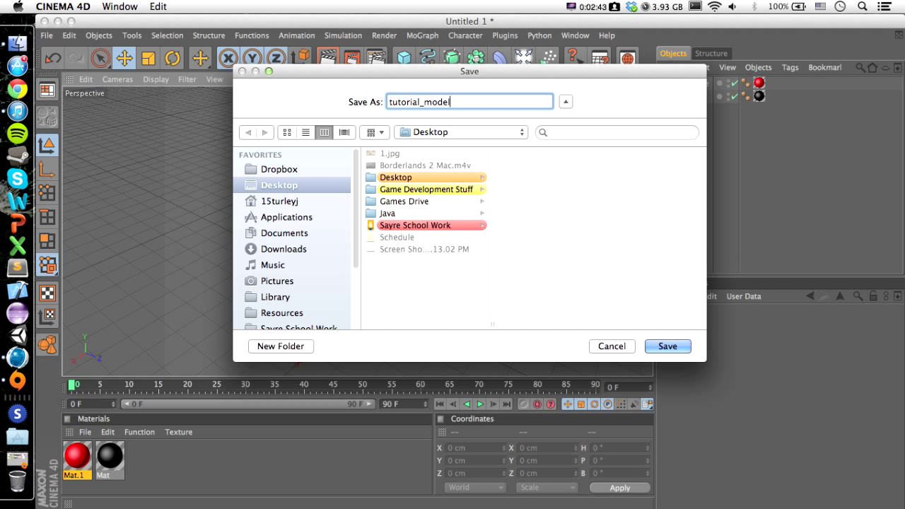
text(.c)
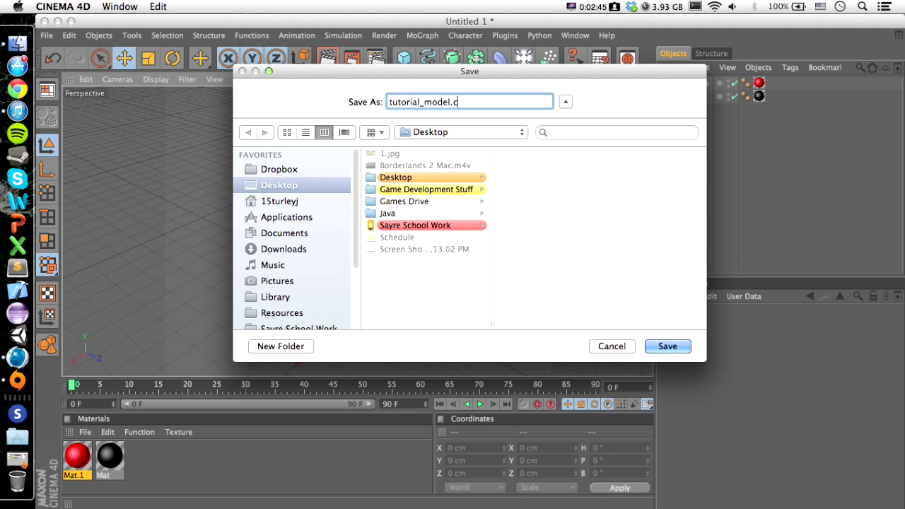
click(667, 344)
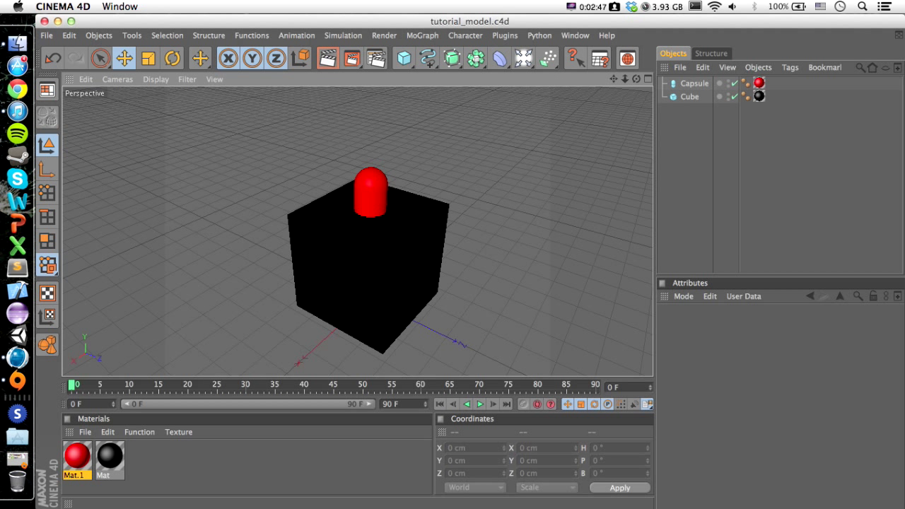
mouse_move(376, 130)
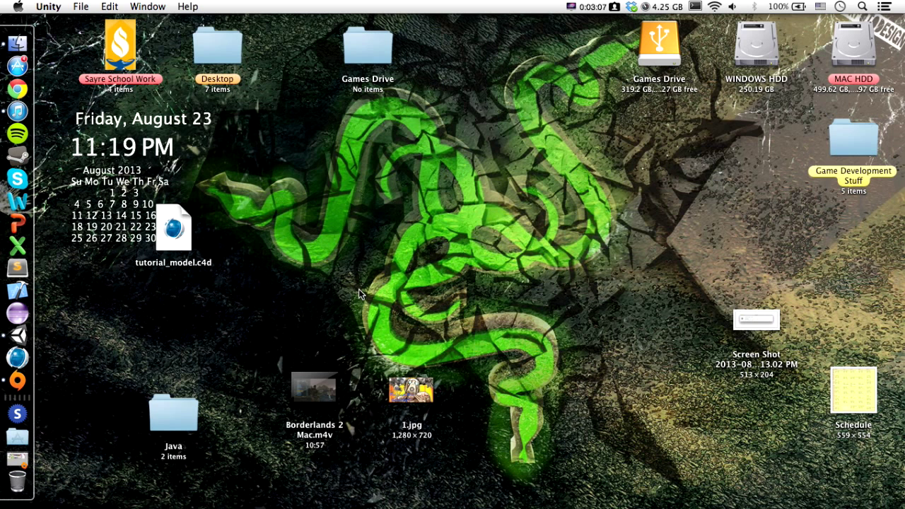
mouse_move(396, 217)
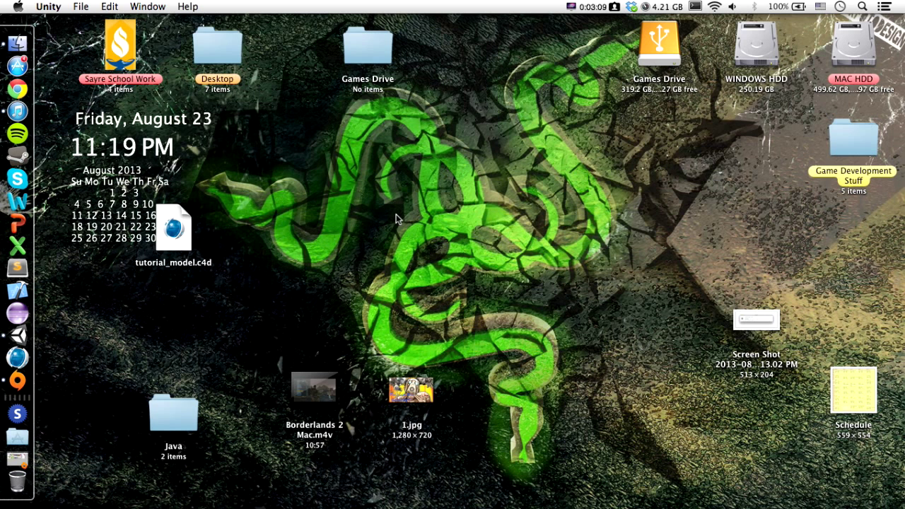
mouse_move(452, 212)
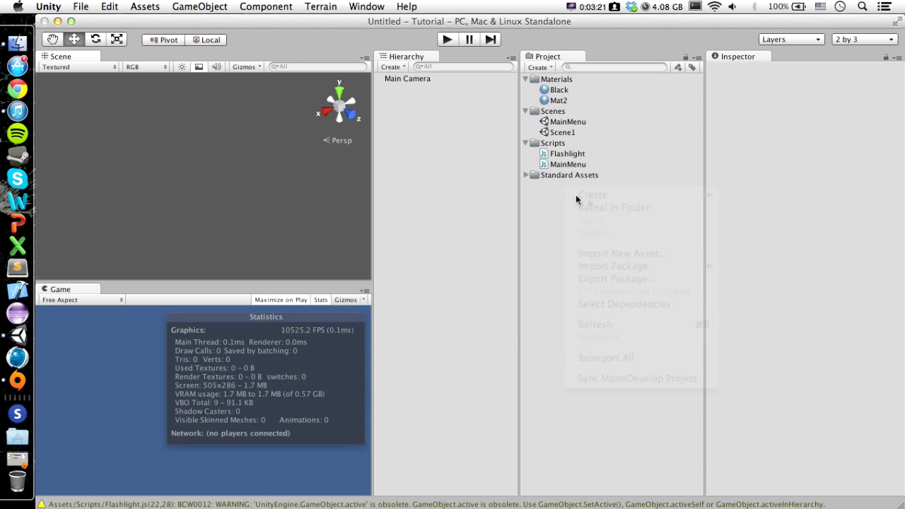
Create a project folder named Models holding the .c4d file and expand it.
click(591, 195)
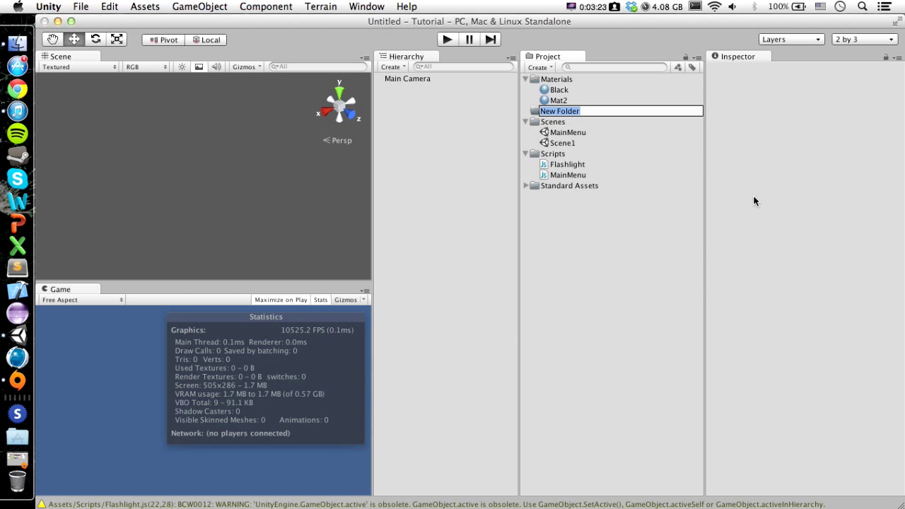
text(Models)
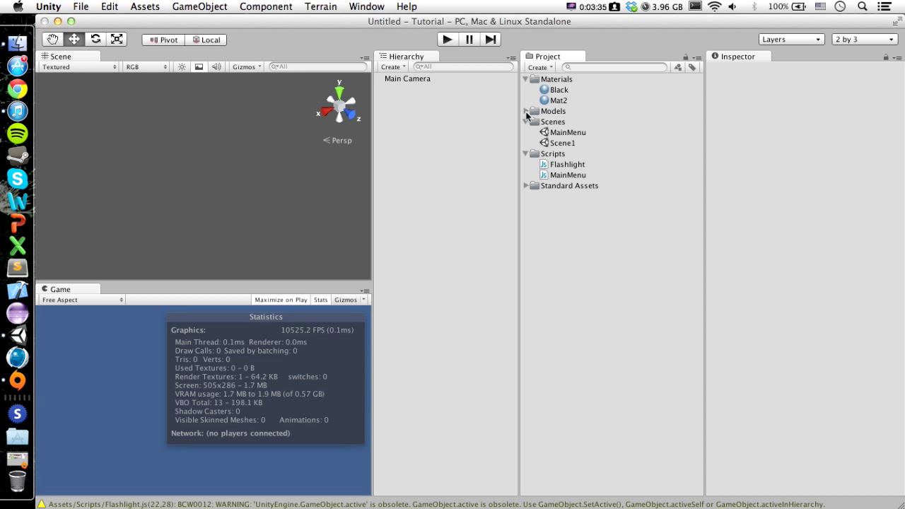
click(526, 110)
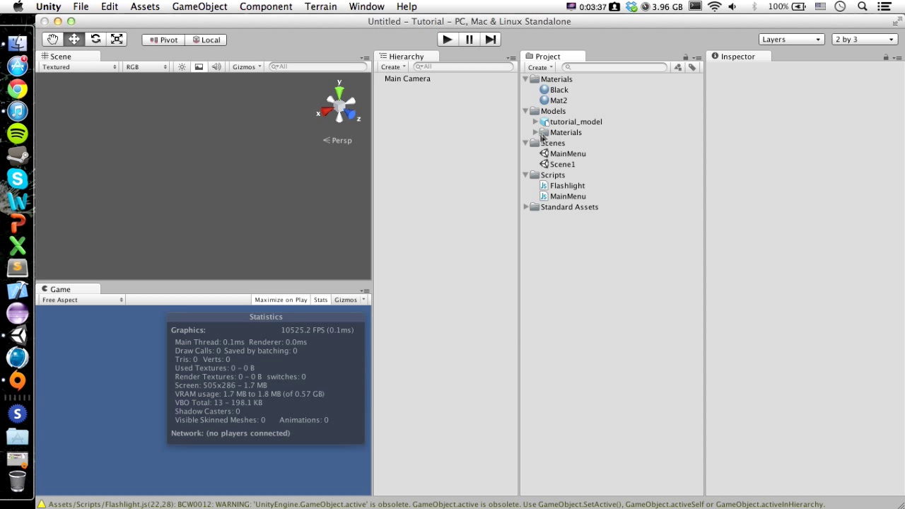
Inspect the imported Mat and Mat.1 materials, then display tutorial_model's import settings.
click(563, 133)
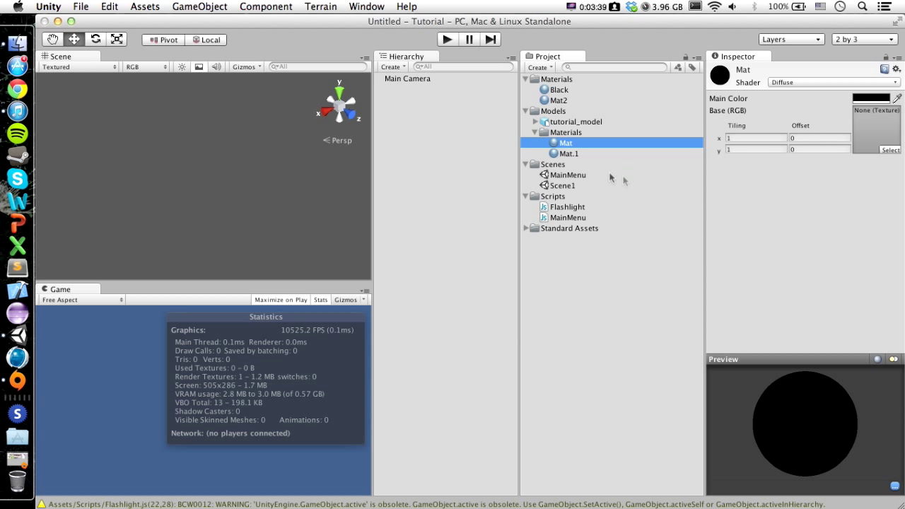
click(569, 153)
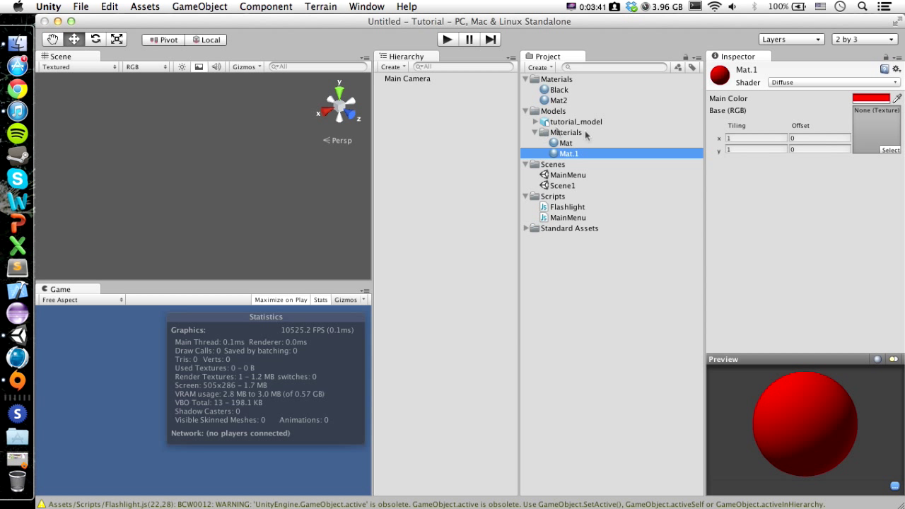
mouse_move(878, 159)
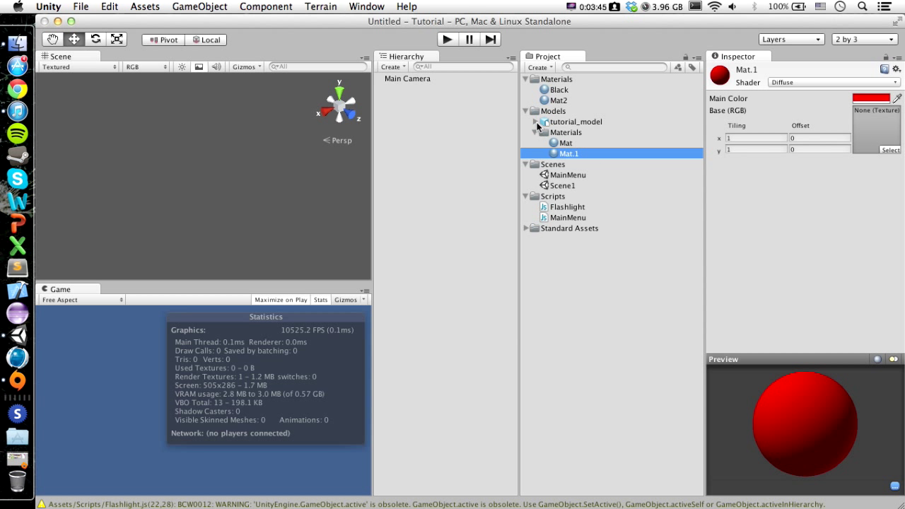
click(525, 122)
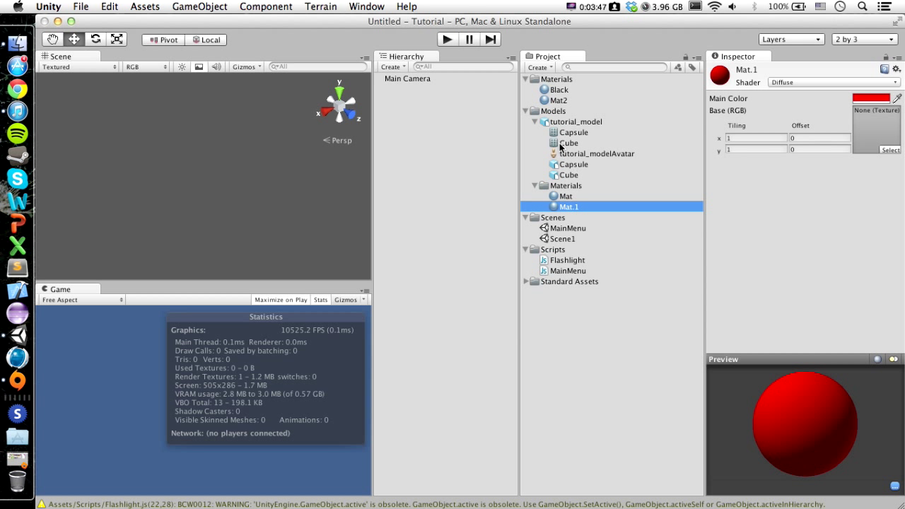
click(571, 122)
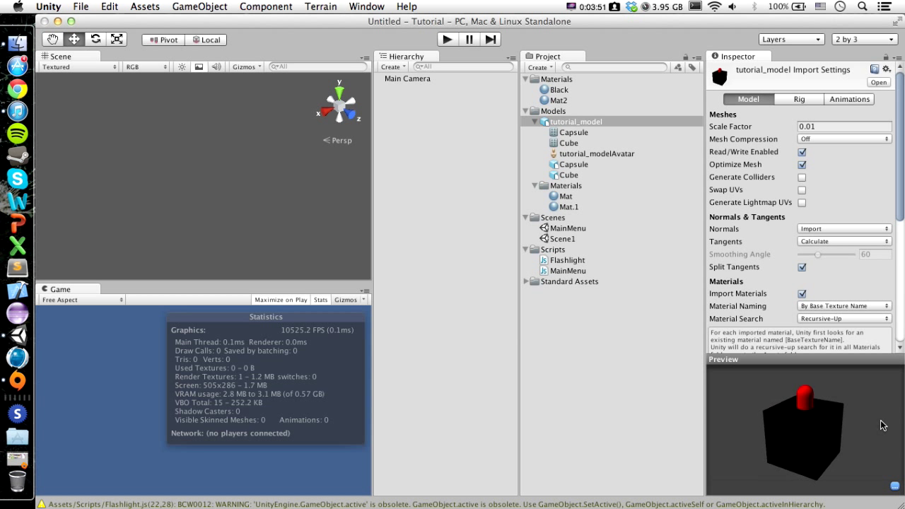
Set the model's Normals import option to Calculate with a 60 smoothing angle.
drag(882, 424, 841, 441)
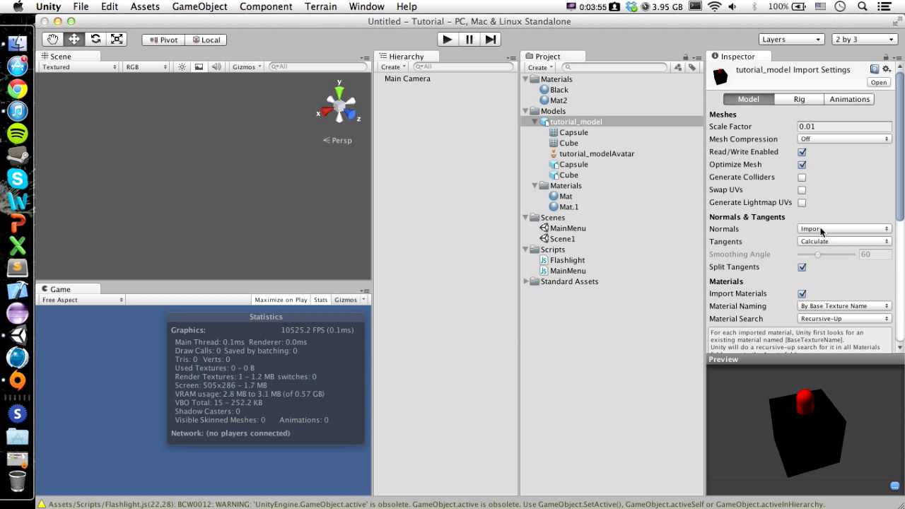
click(843, 229)
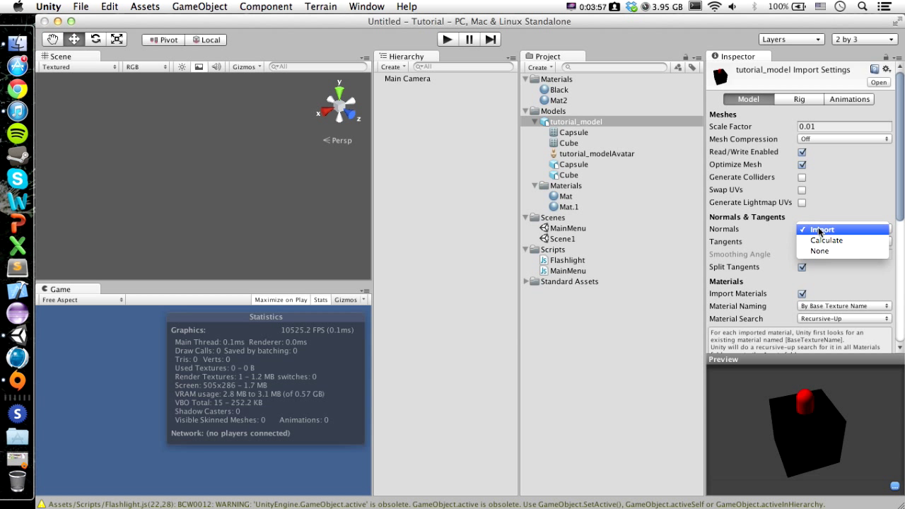
click(825, 241)
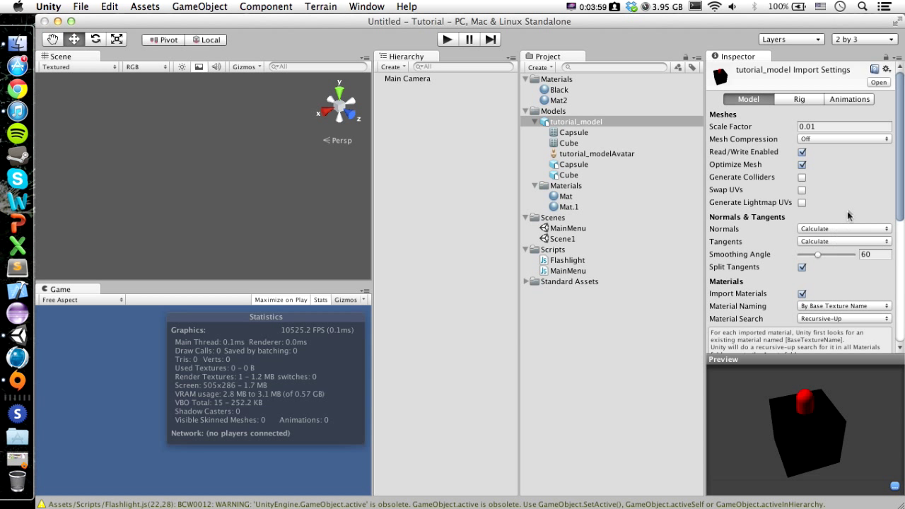
mouse_move(747, 182)
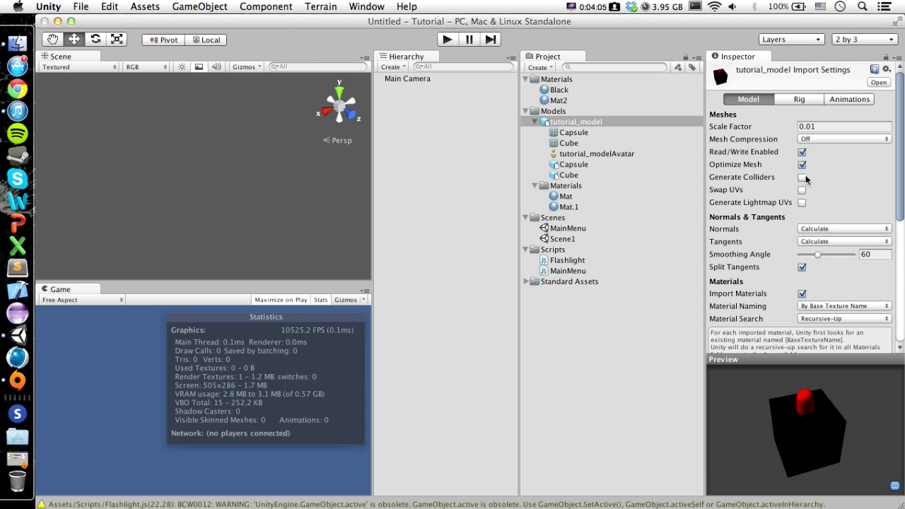
mouse_move(804, 182)
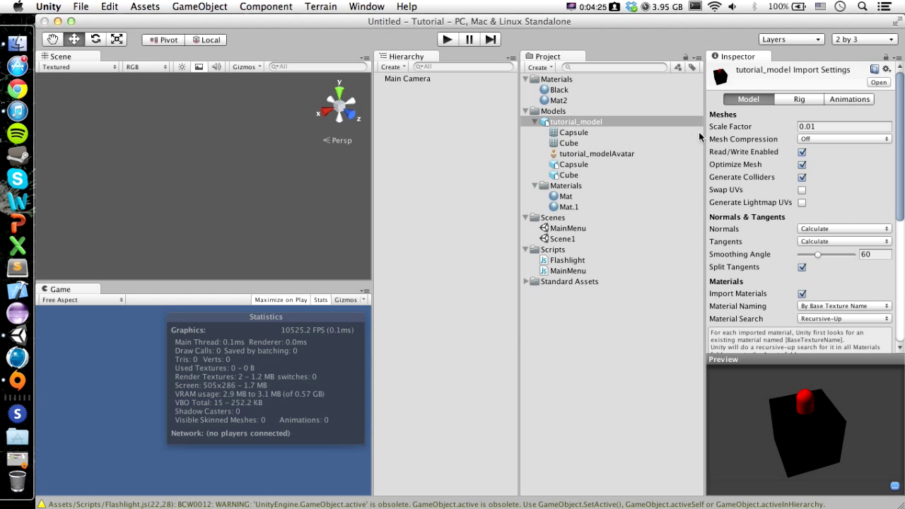
mouse_move(851, 242)
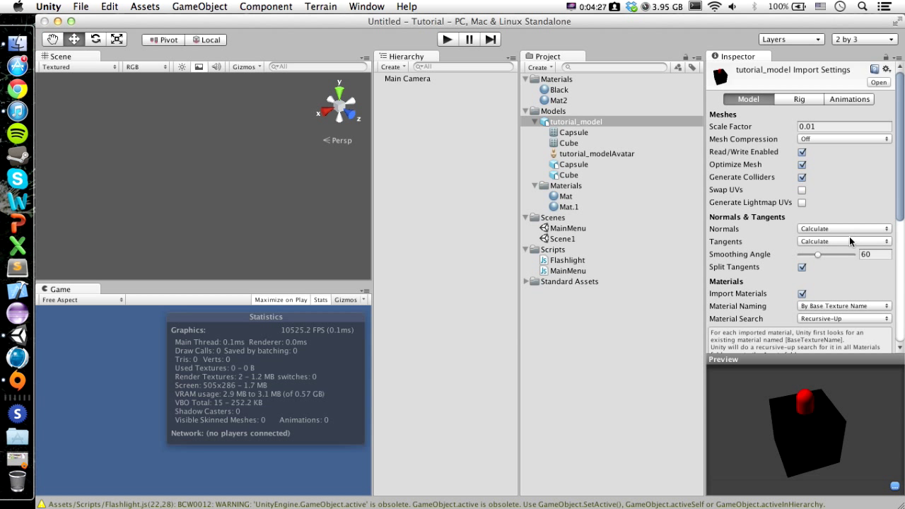
mouse_move(775, 192)
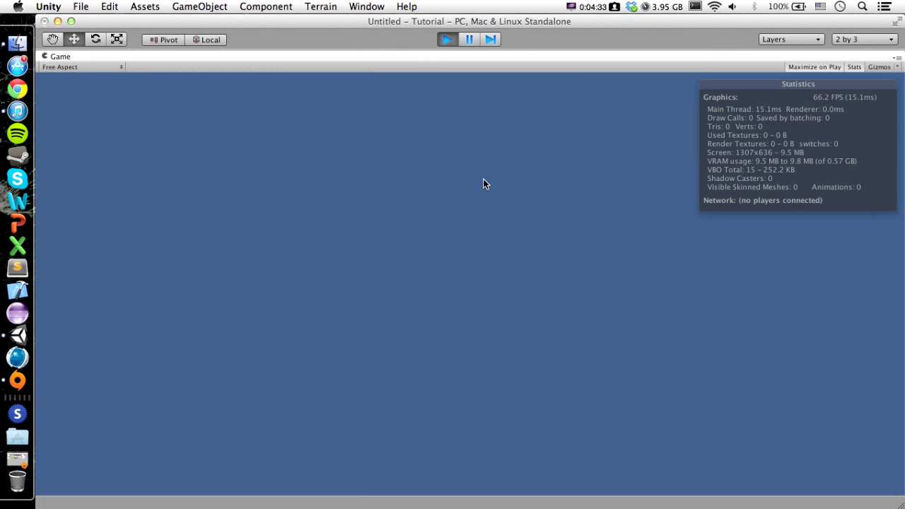
mouse_move(523, 182)
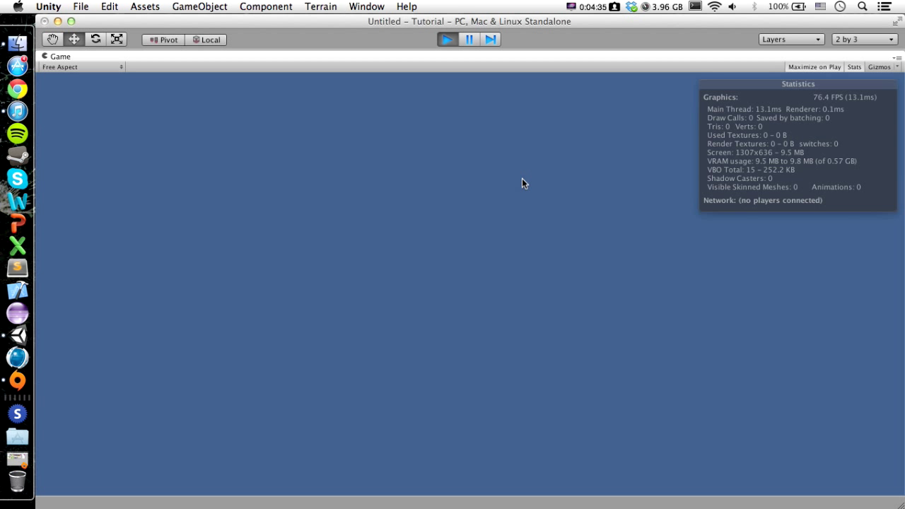
Collapse the Models folder, open Scene1 and select its Cube.
click(574, 121)
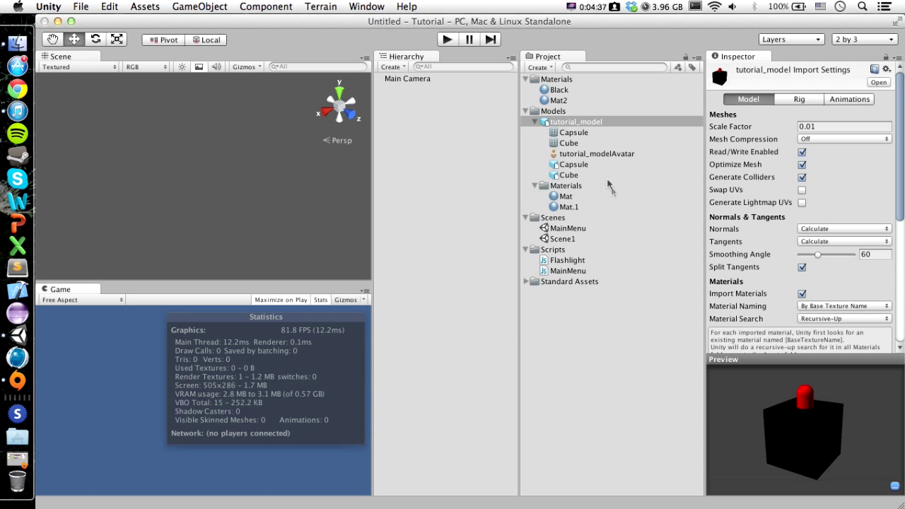
click(526, 110)
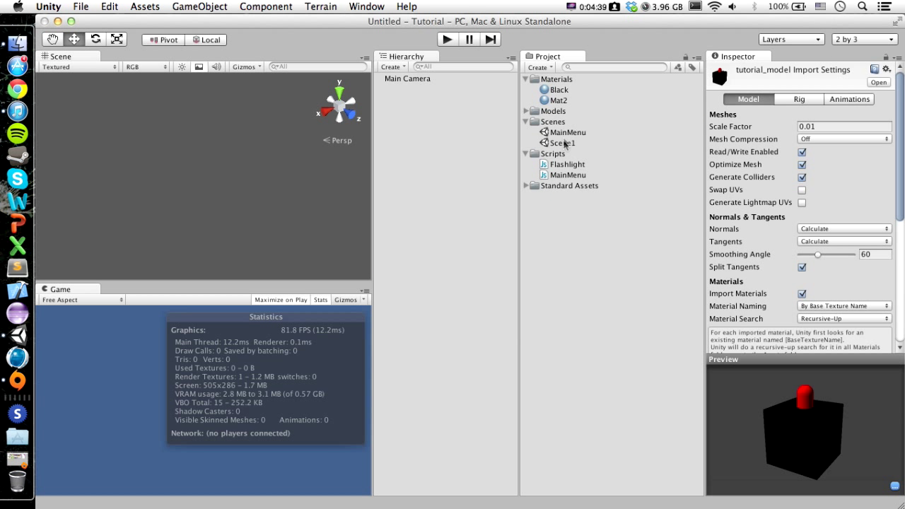
double_click(563, 143)
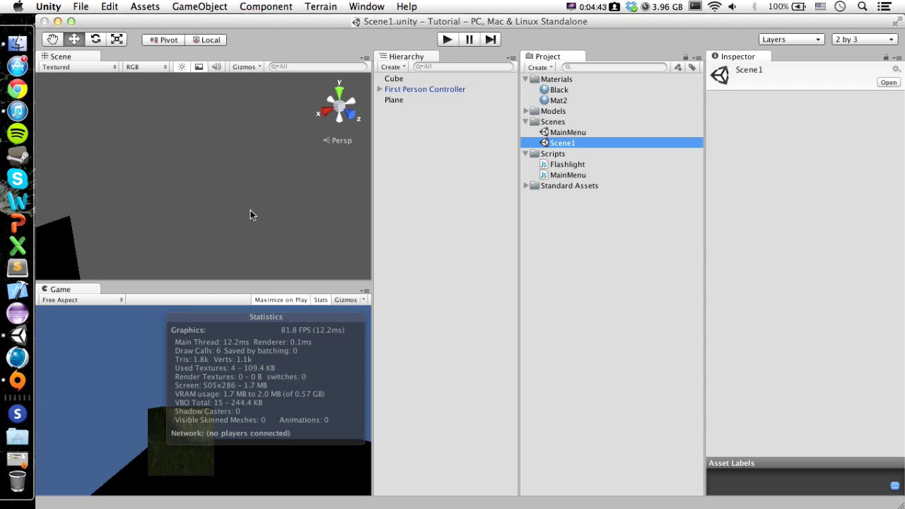
click(393, 78)
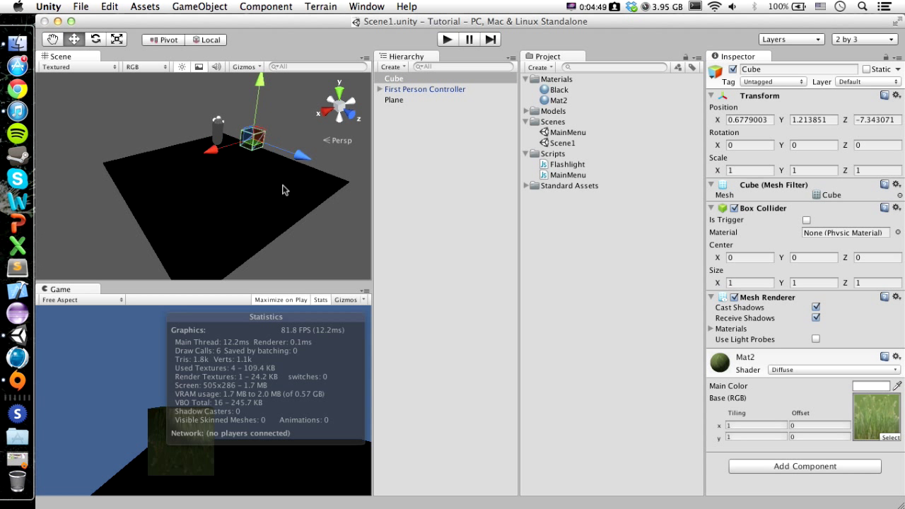
click(393, 67)
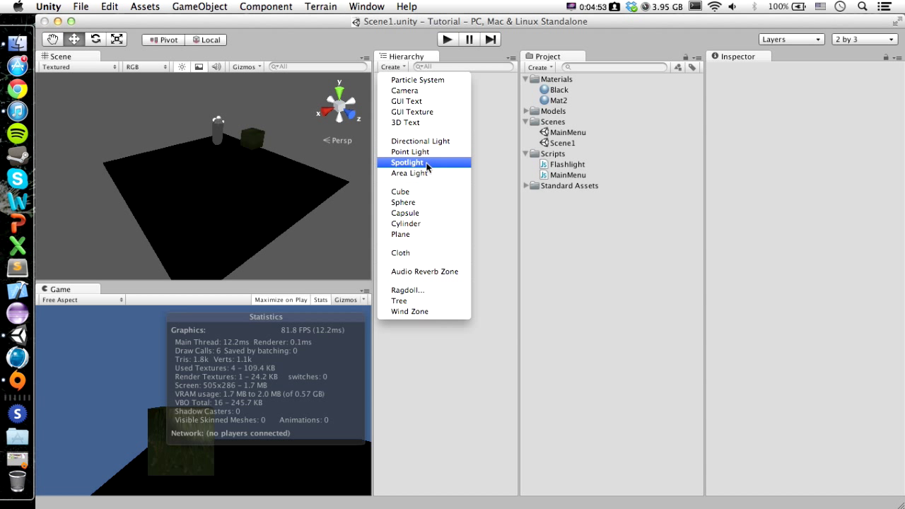
Add a Point Light to Scene1 and try its Intensity slider, leaving it at 1.
click(410, 151)
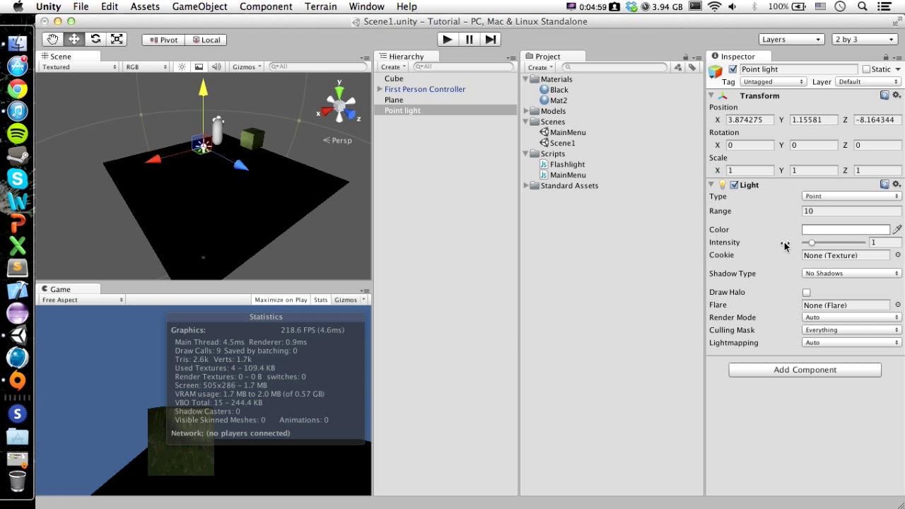
drag(811, 243, 832, 243)
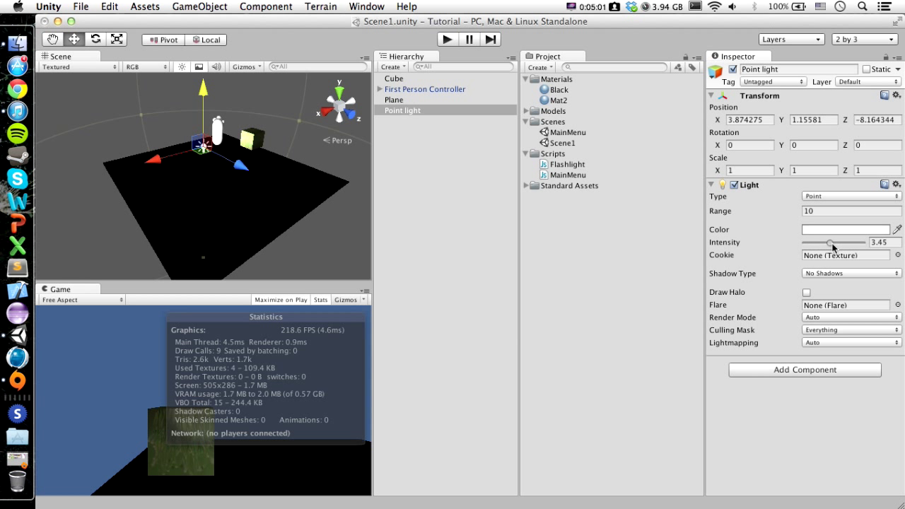
drag(834, 243, 848, 243)
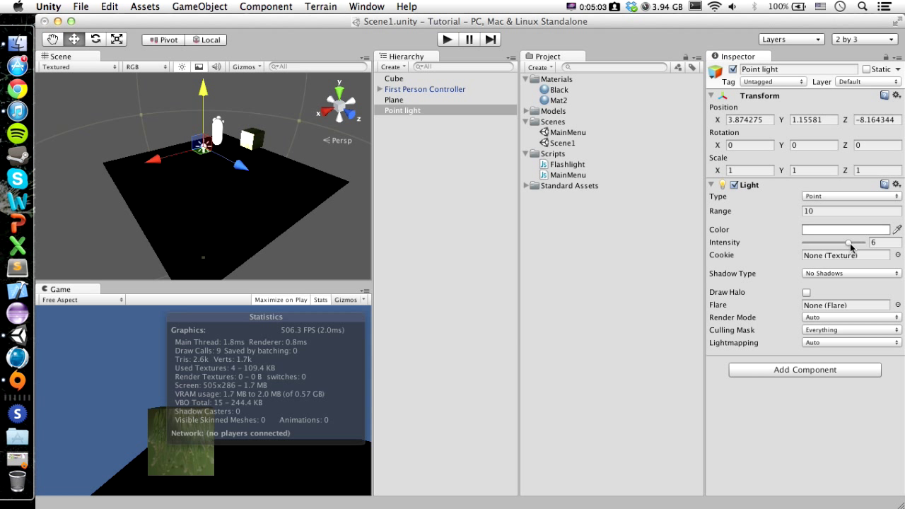
drag(848, 243, 825, 243)
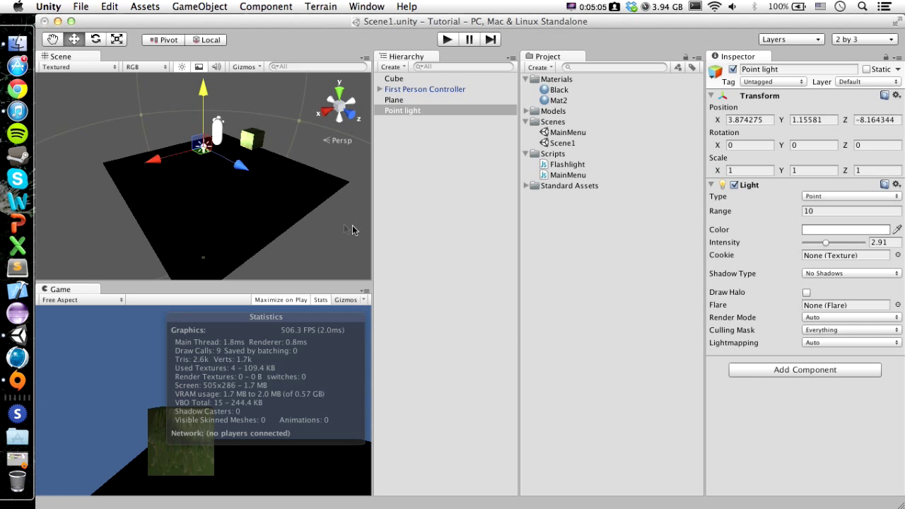
Check the Plane's colour, then reselect the point light to raise it above the plane.
click(393, 99)
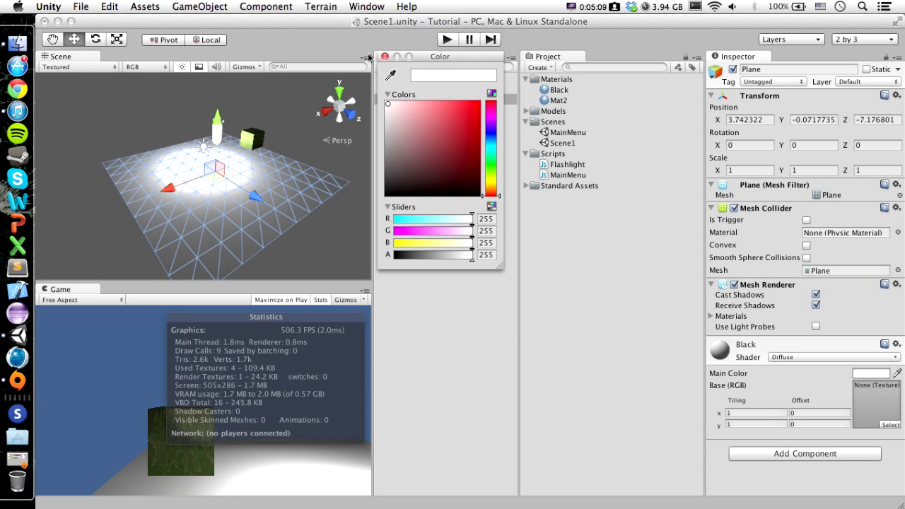
click(382, 57)
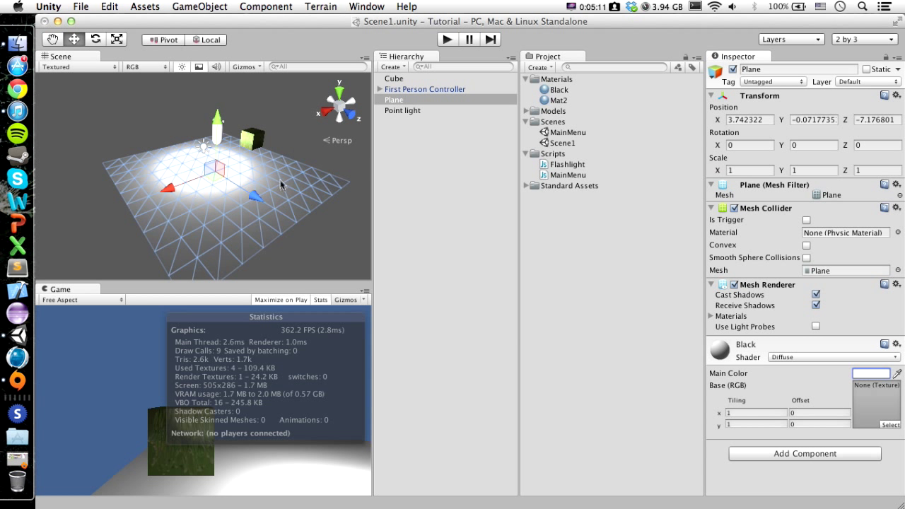
click(403, 110)
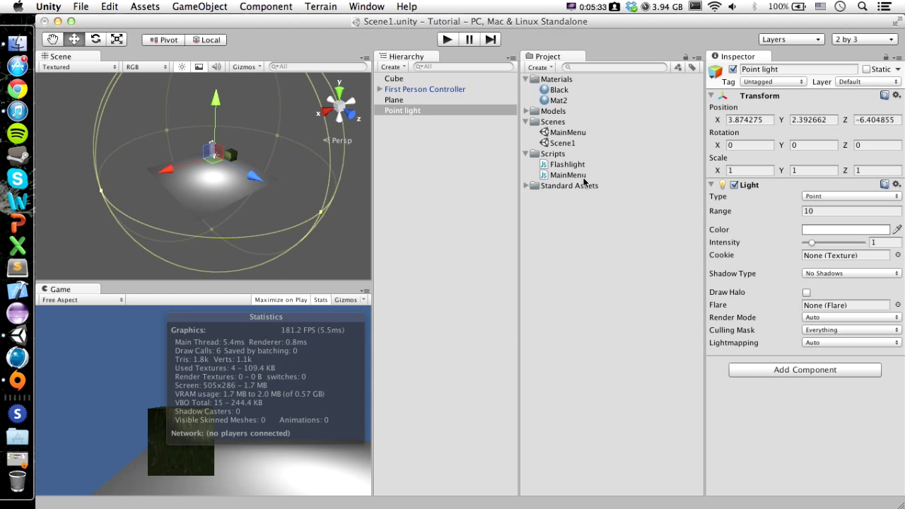
Drag tutorial_model into Scene1 and place it on the lit plane scaled to about 0.41.
click(525, 111)
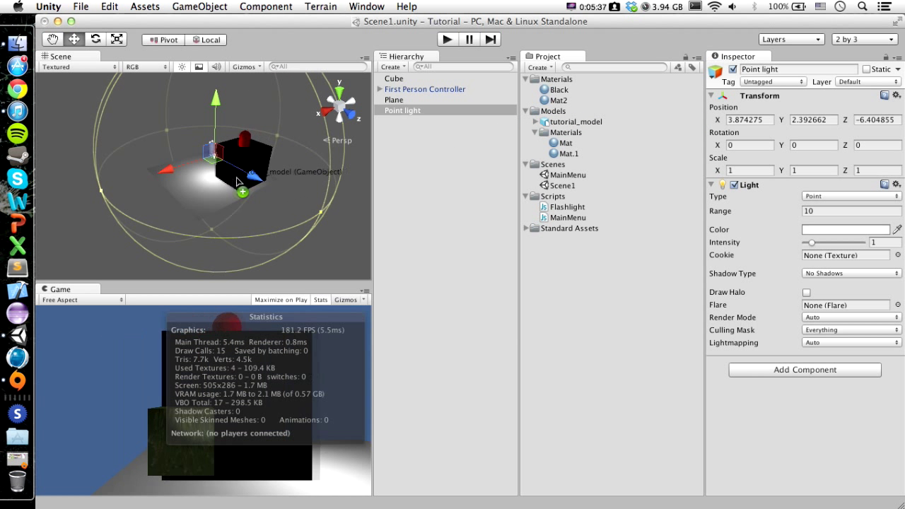
click(411, 121)
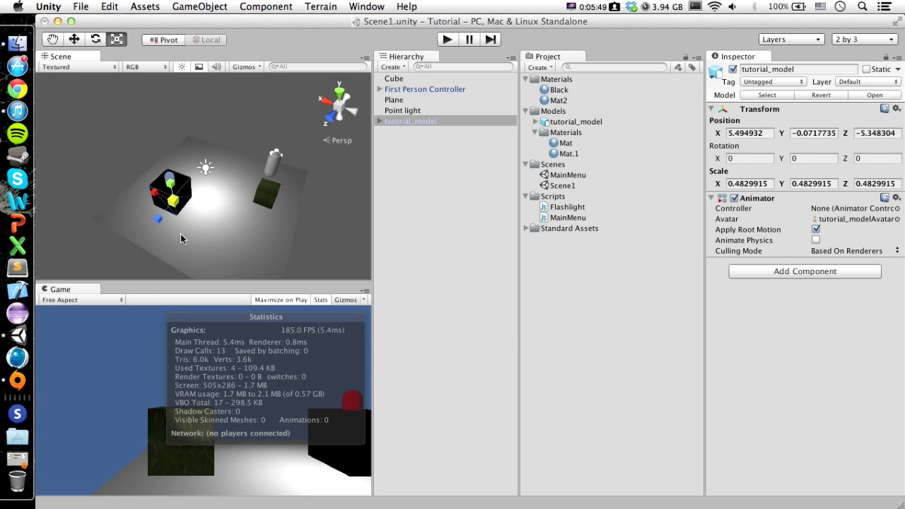
click(73, 40)
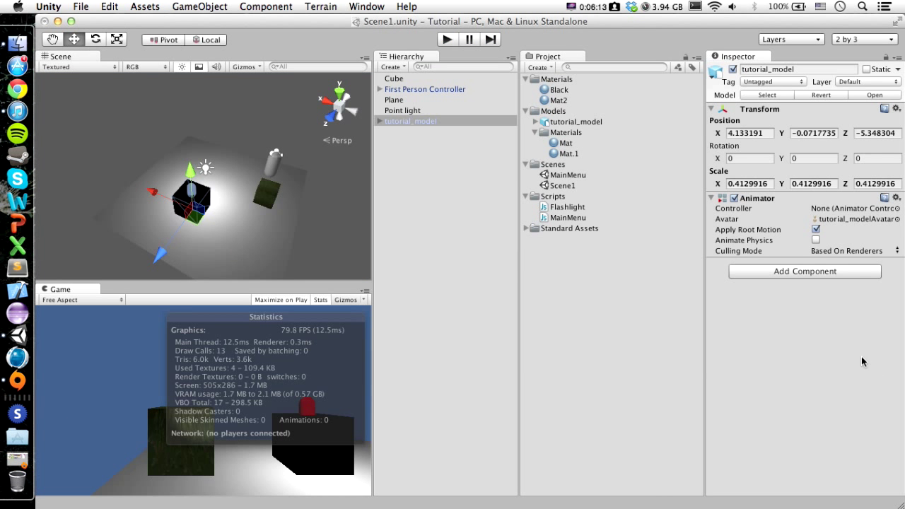
click(575, 121)
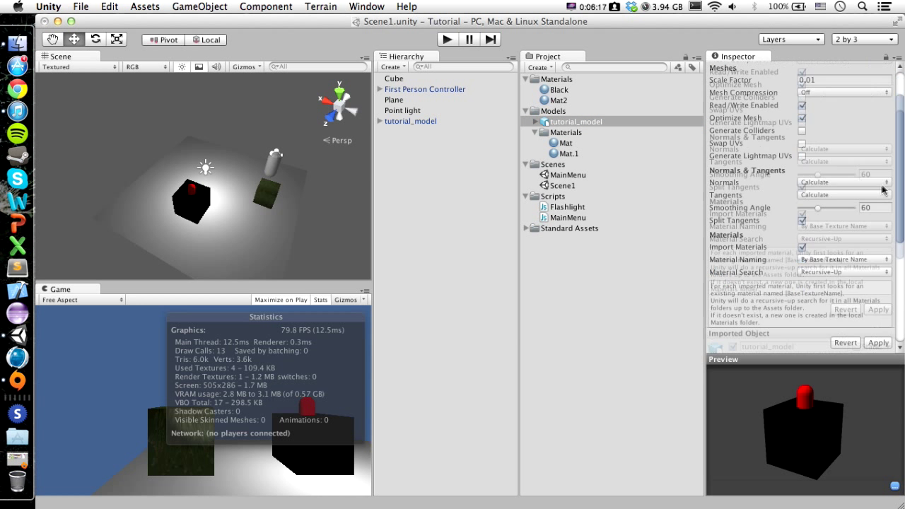
Redisplay tutorial_model's import settings showing colliders enabled and scale factor 0.01.
scroll(down, 3)
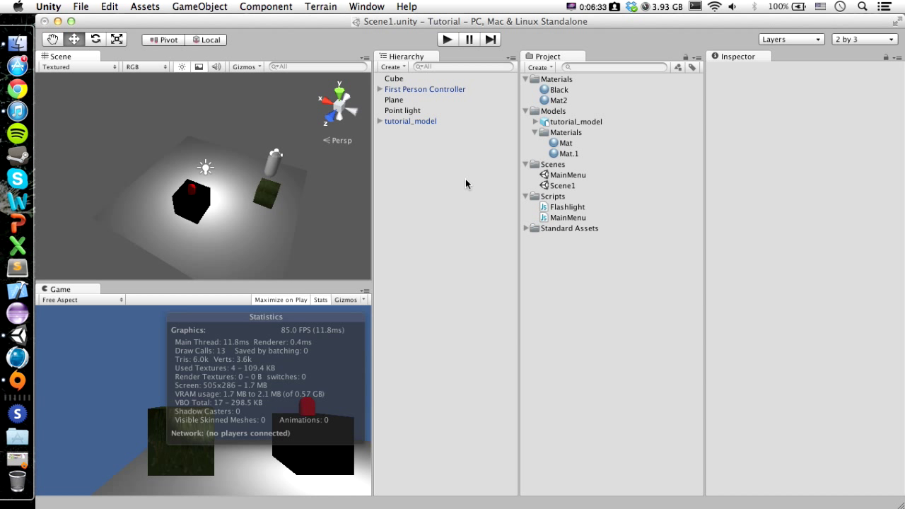
mouse_move(421, 130)
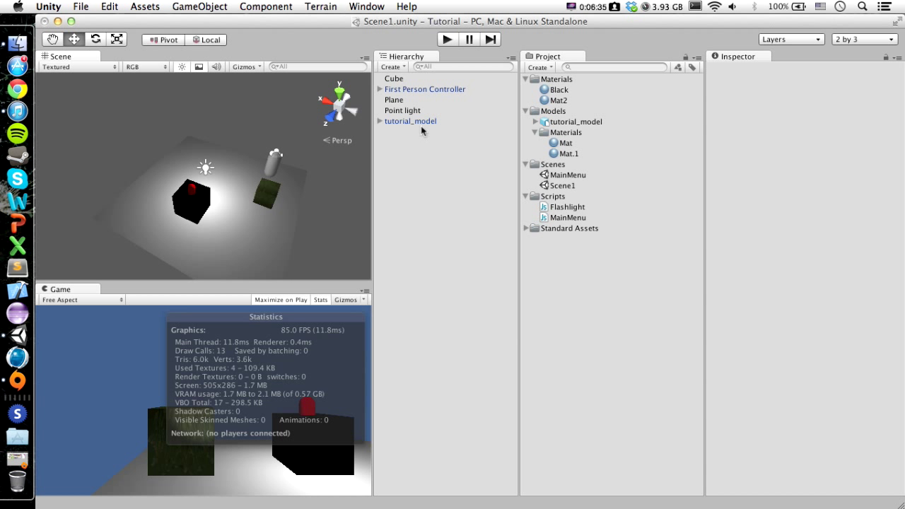
mouse_move(105, 418)
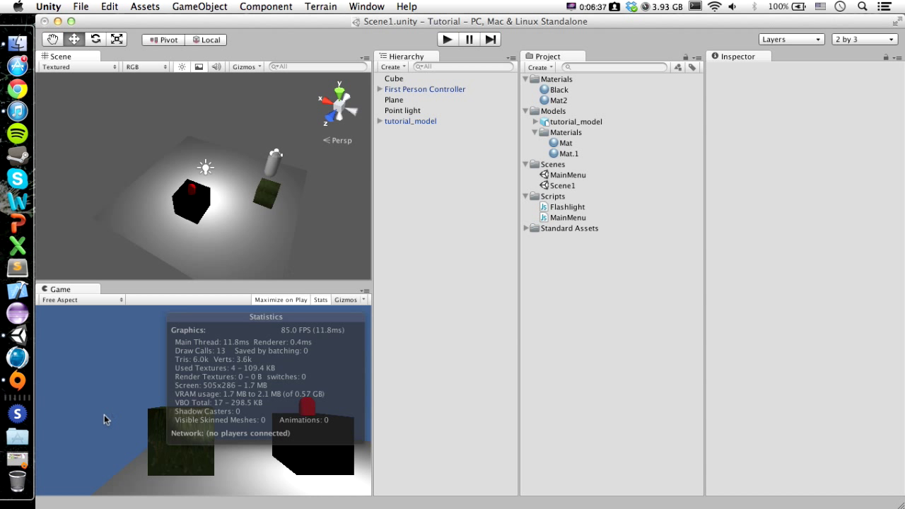
mouse_move(492, 141)
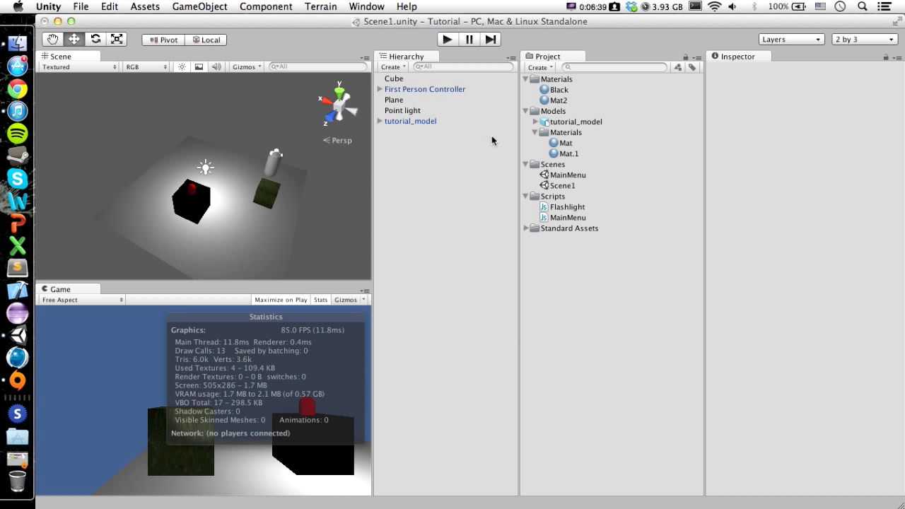
click(574, 122)
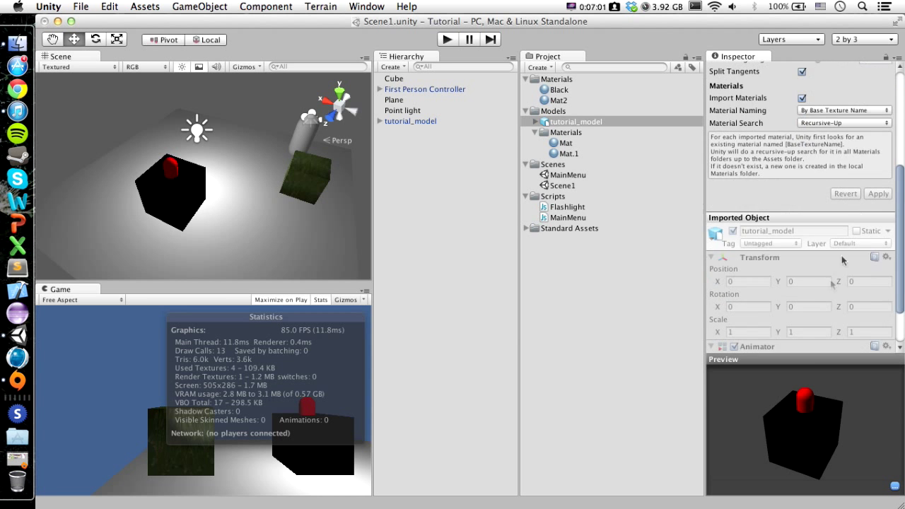
Search the system app launcher for 'sk' to find Skype.
click(746, 82)
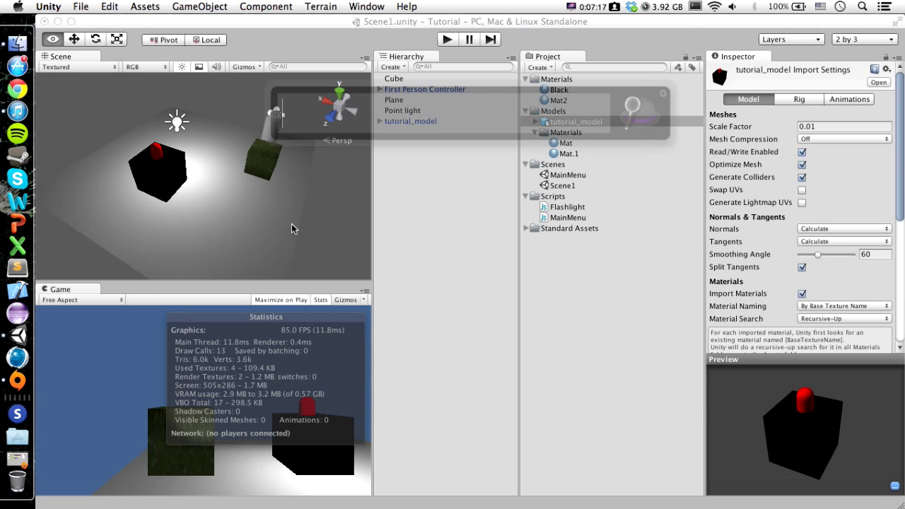
text(sk)
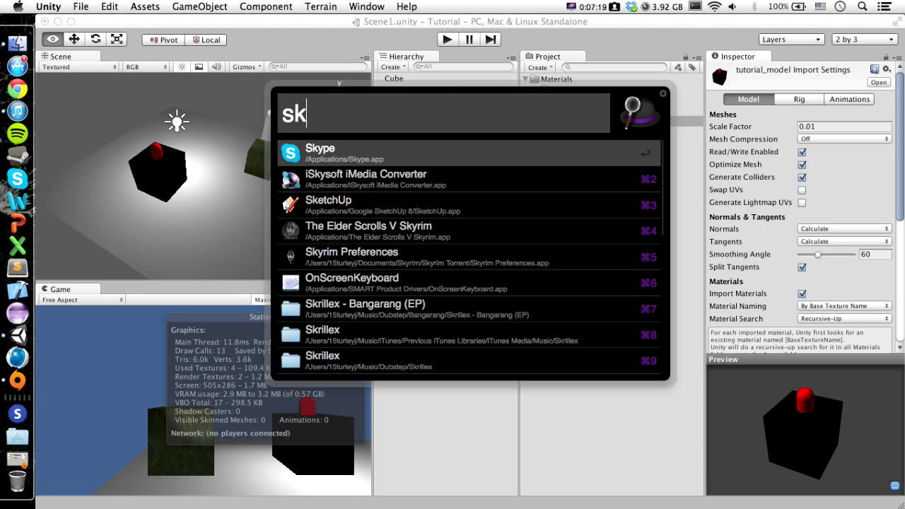